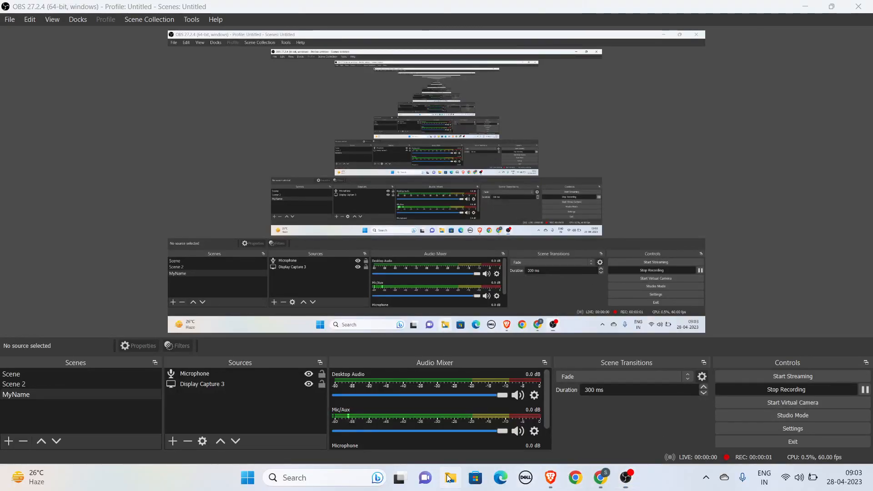
click(449, 478)
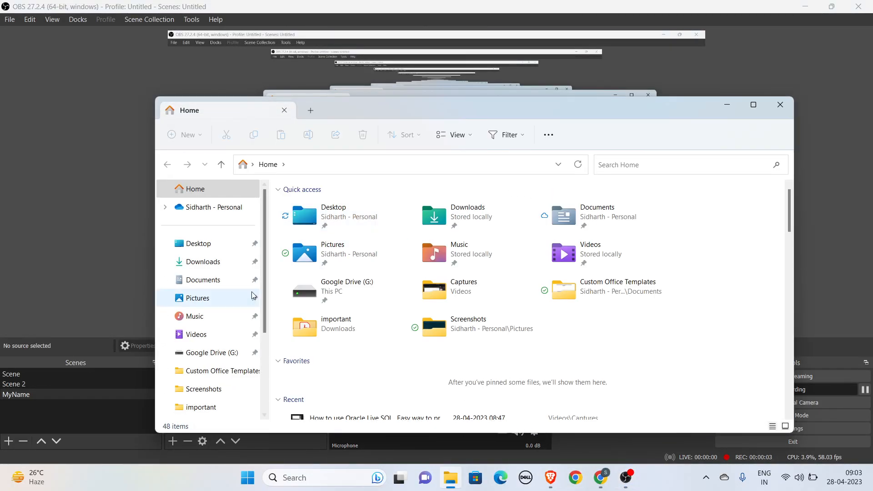
click(196, 334)
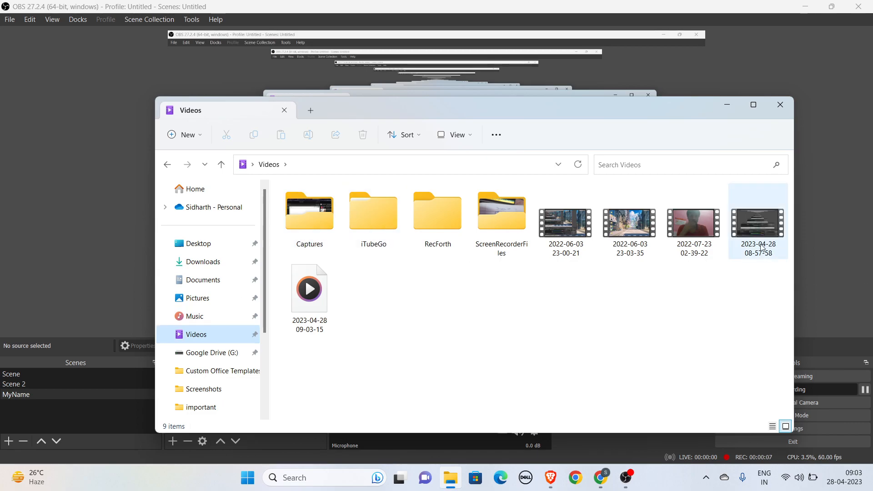
double_click(309, 288)
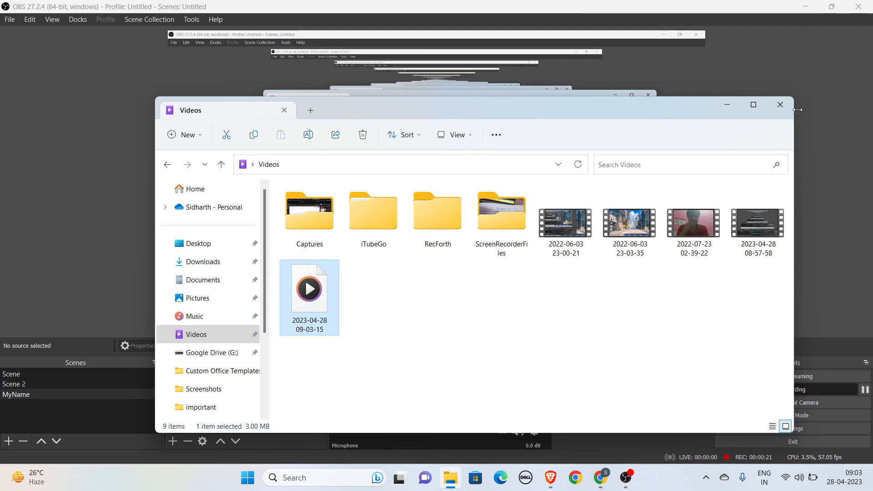
click(780, 103)
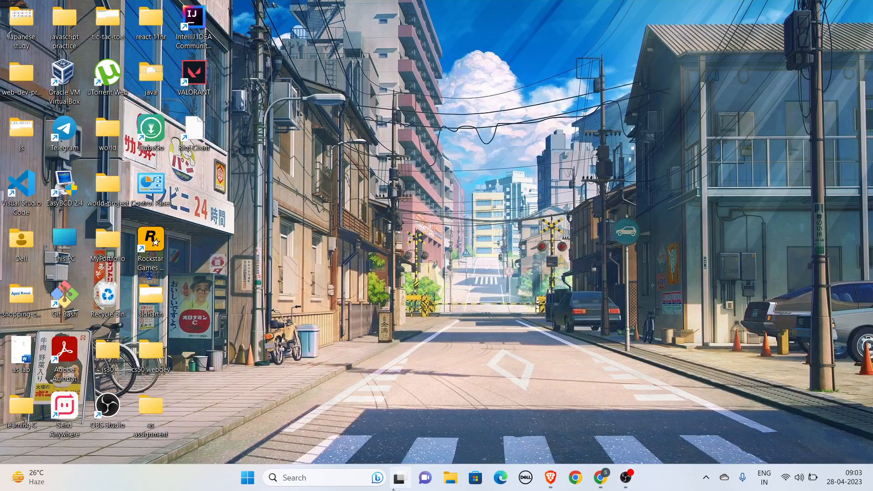
click(450, 478)
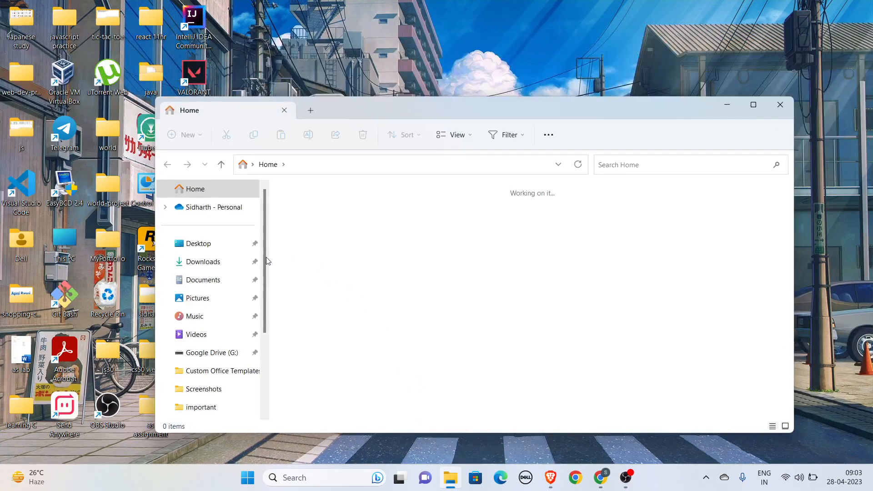
click(196, 334)
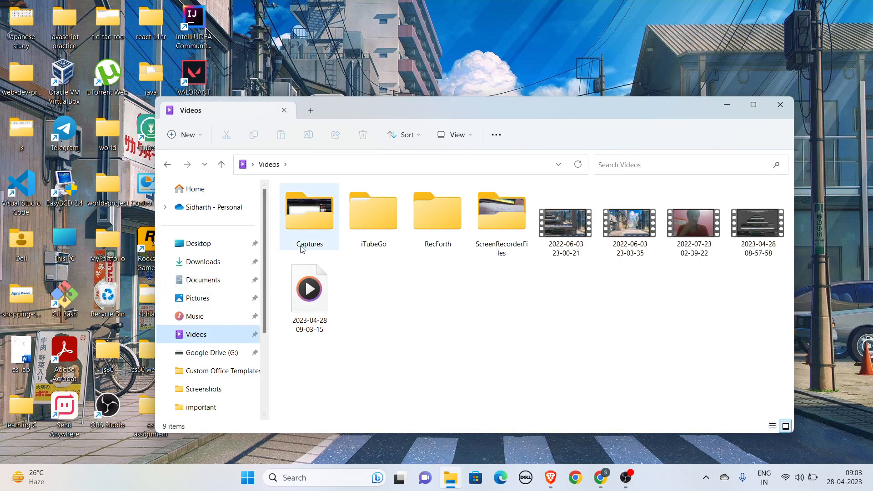
double_click(309, 215)
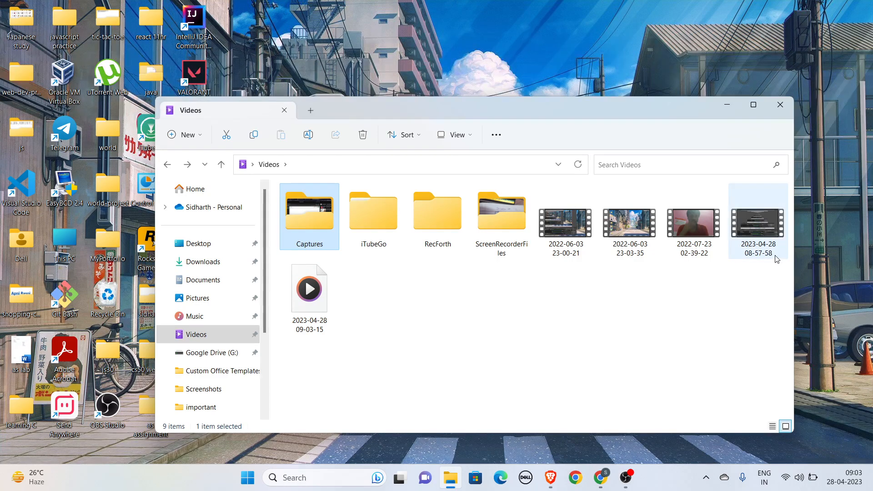
double_click(758, 222)
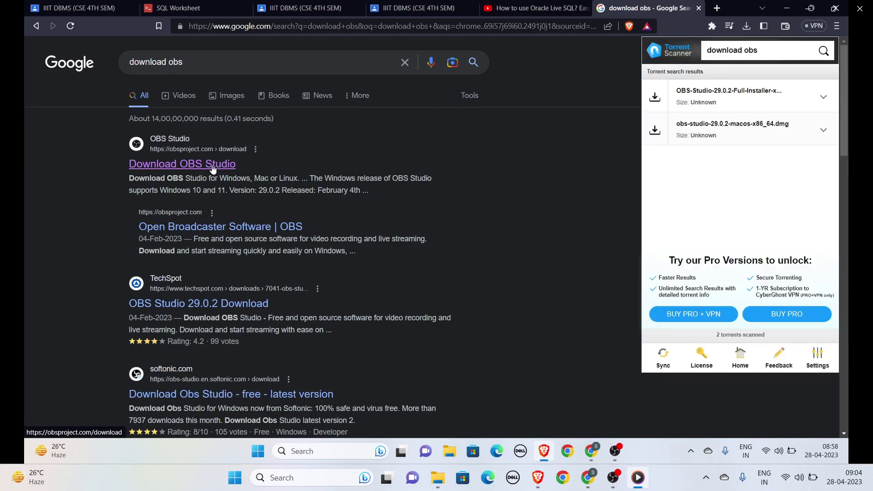
- From the official OBS Studio page, start downloading the Windows installer
click(182, 164)
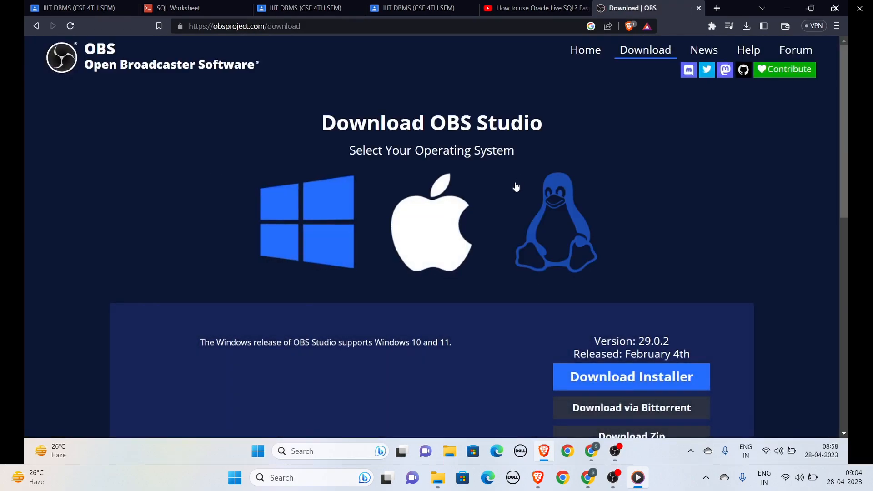
scroll(down, 3)
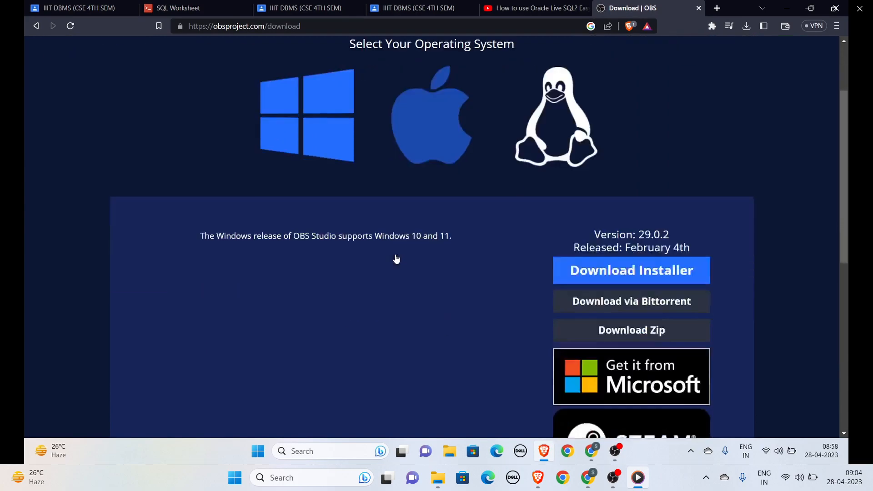
click(631, 271)
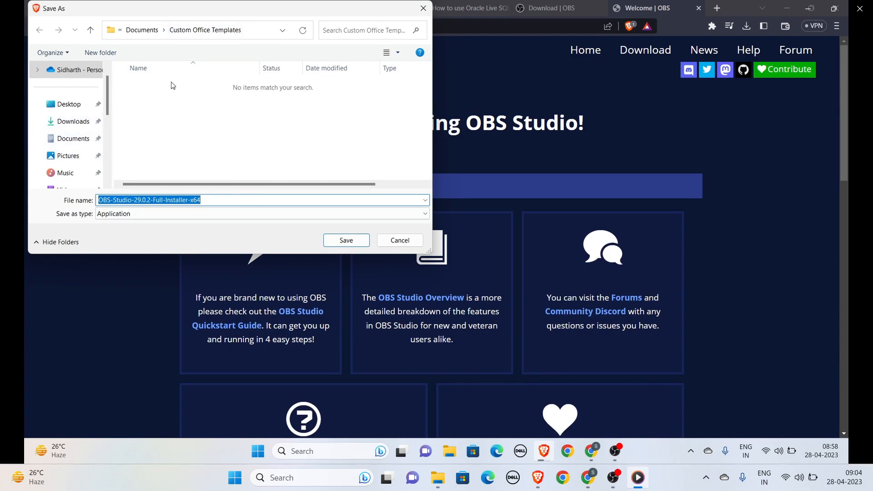
- Save the OBS installer to Downloads and confirm the 117 MB download shows Done
click(73, 122)
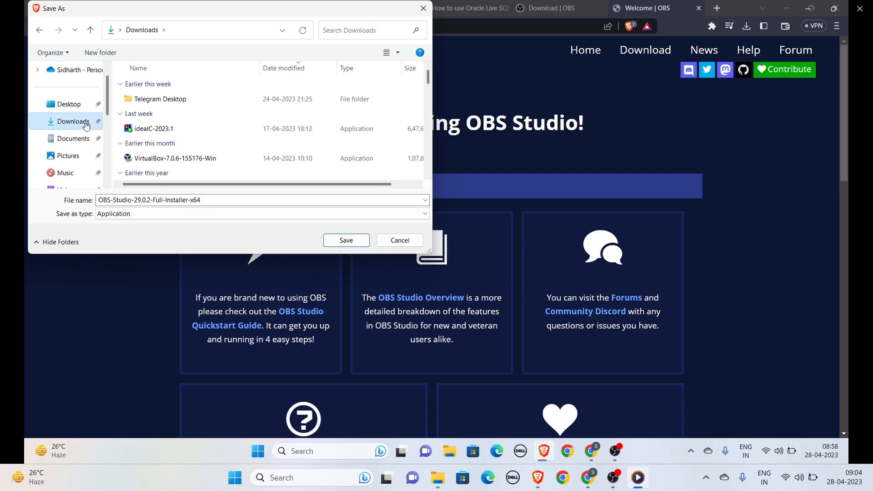
mouse_move(89, 125)
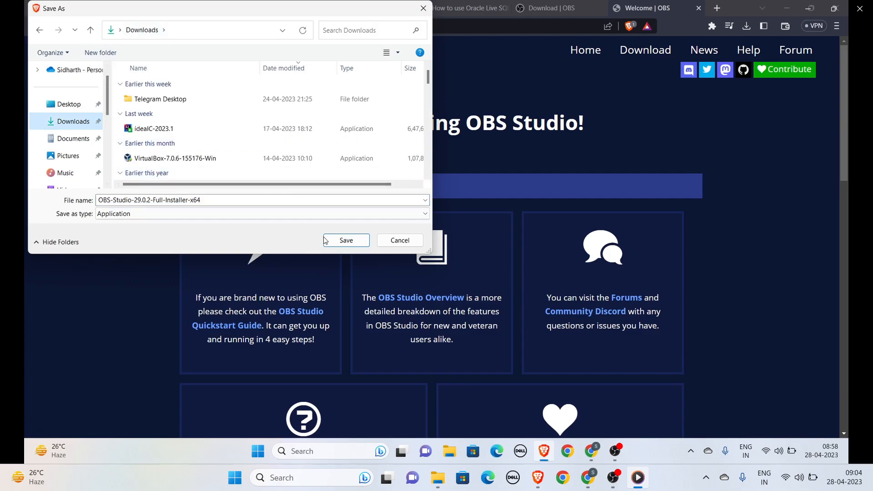
click(345, 240)
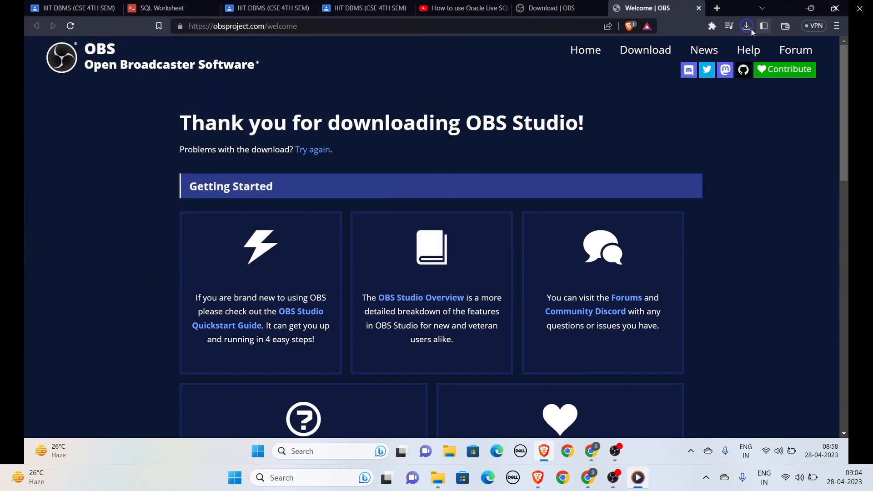
click(746, 25)
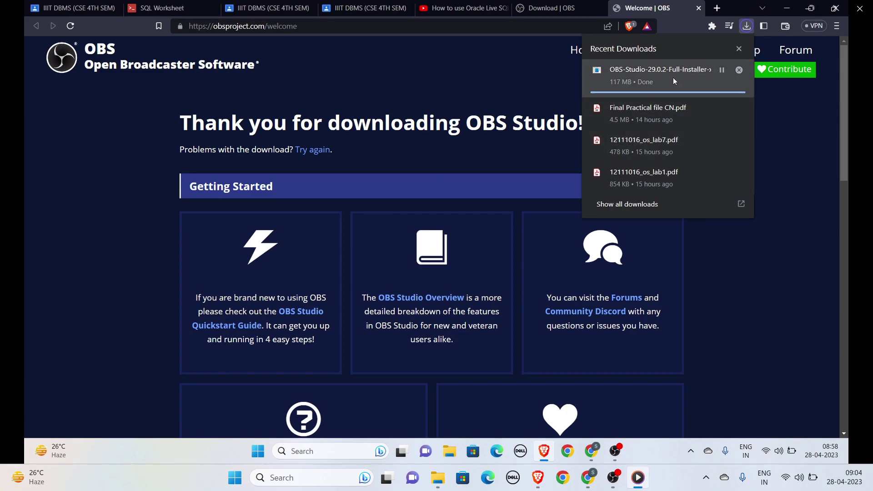
mouse_move(651, 82)
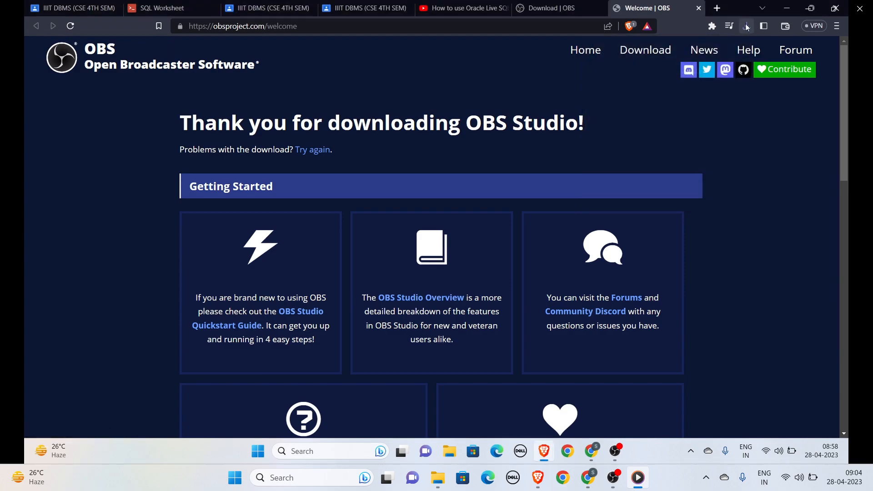
mouse_move(745, 25)
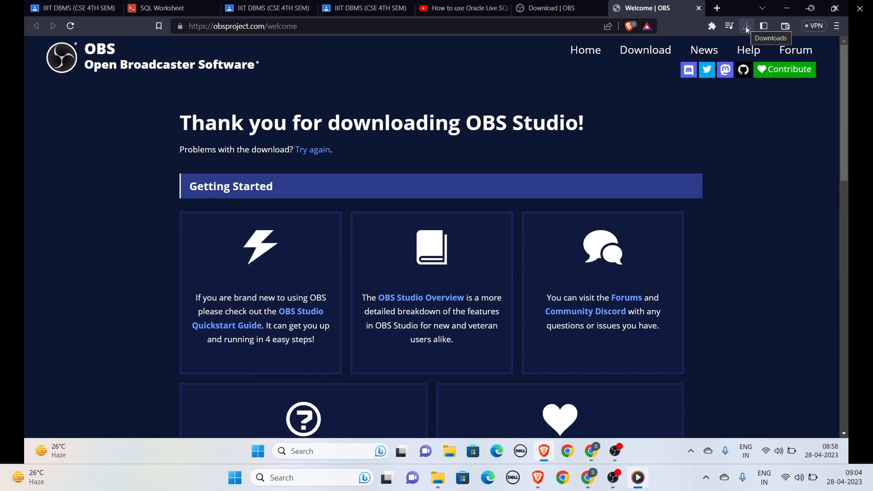
- Run OBS-Studio-29.0.2-Full-Installer-x64, cancel at the 'already running' warning, and close Downloads
click(745, 25)
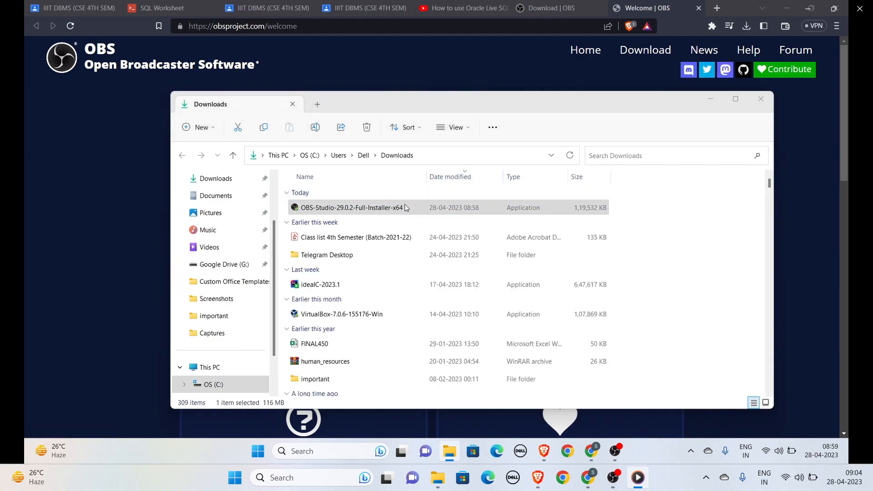
mouse_move(402, 180)
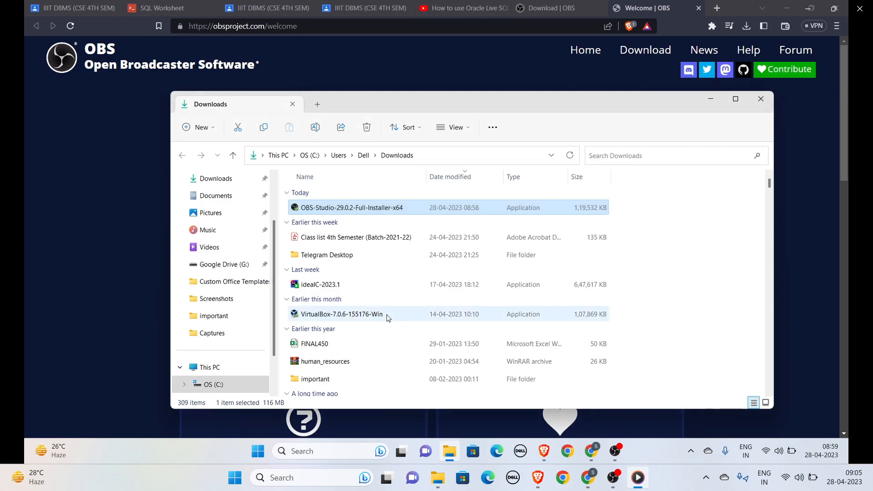
double_click(351, 207)
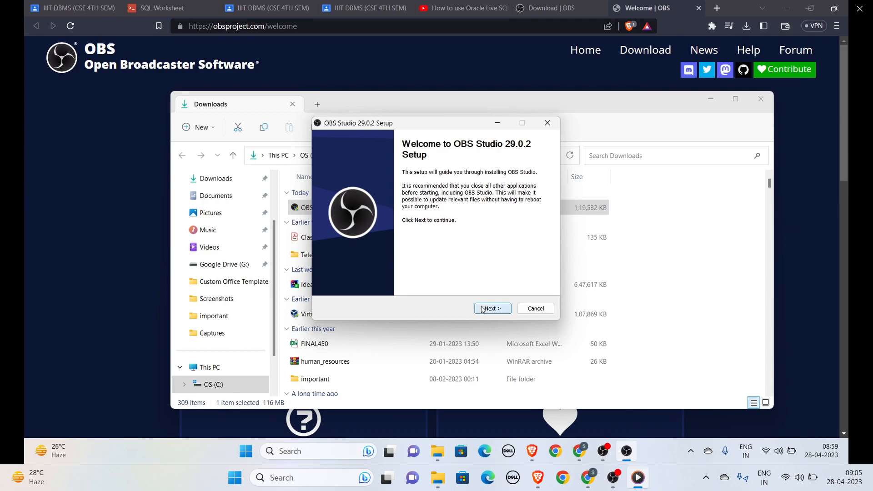
click(492, 309)
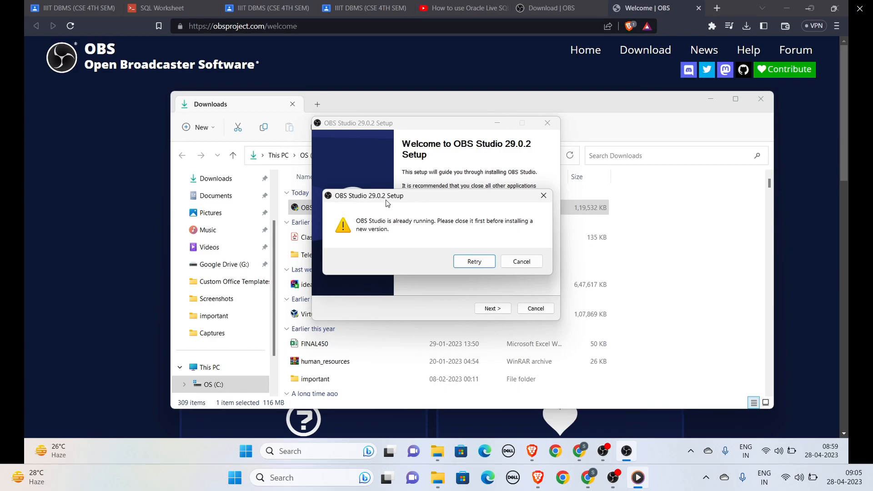
mouse_move(429, 196)
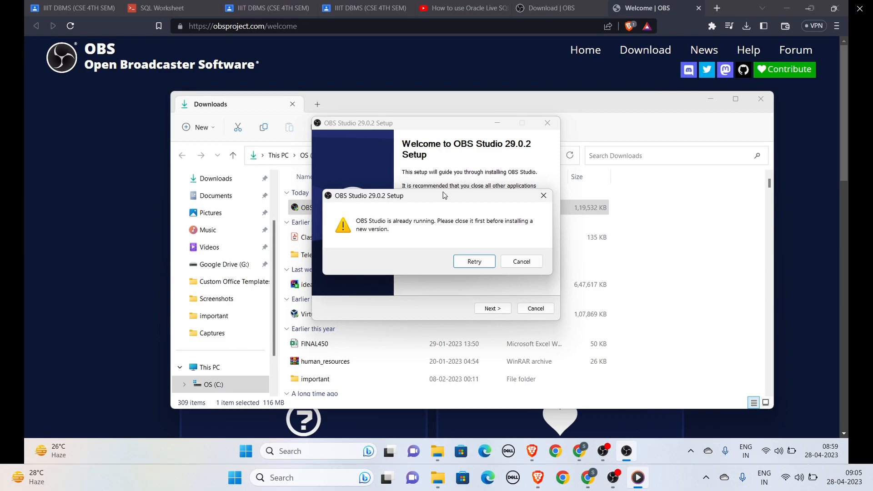
mouse_move(454, 197)
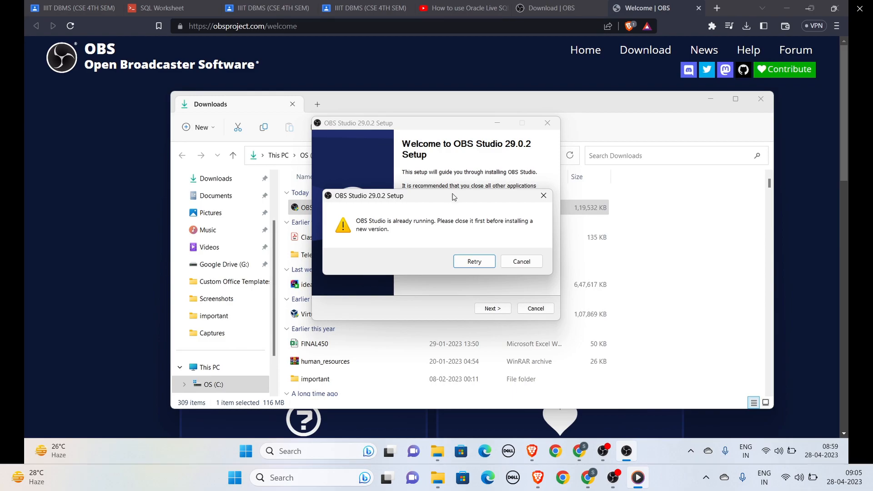
click(522, 262)
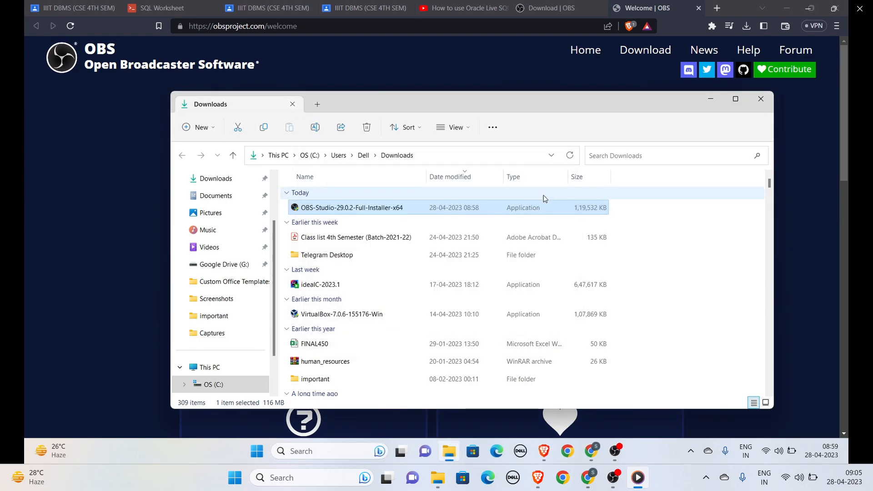
mouse_move(761, 99)
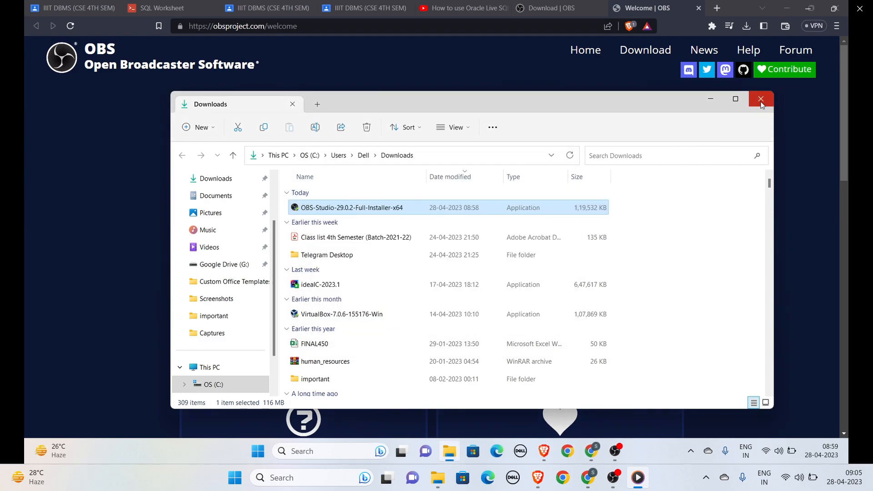
click(760, 98)
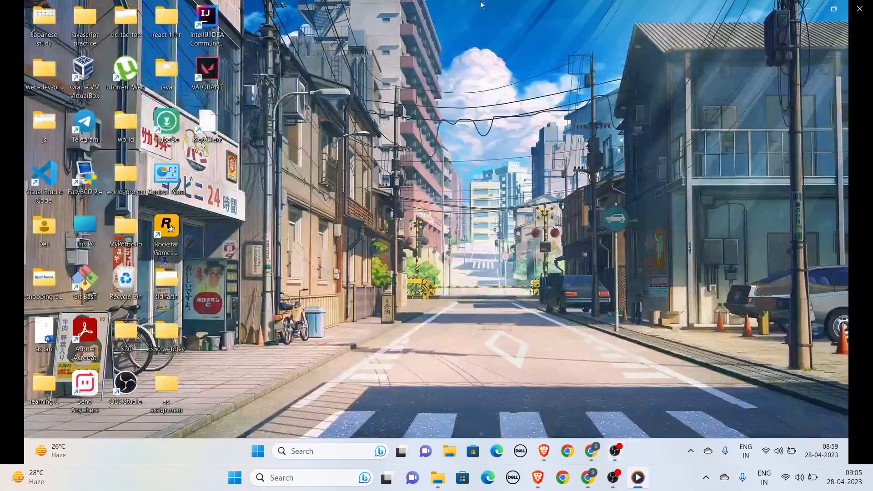
mouse_move(364, 440)
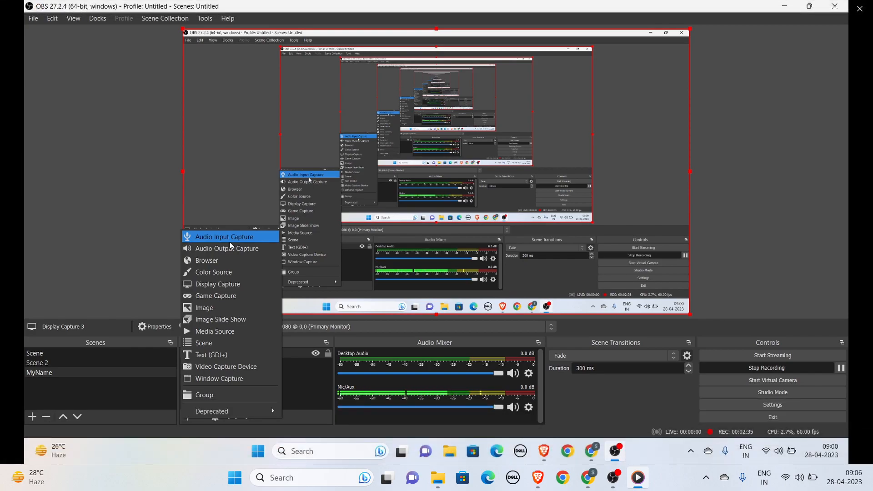
- Add an Audio Input Capture using the existing Microphone source rather than Mic/Aux
click(223, 236)
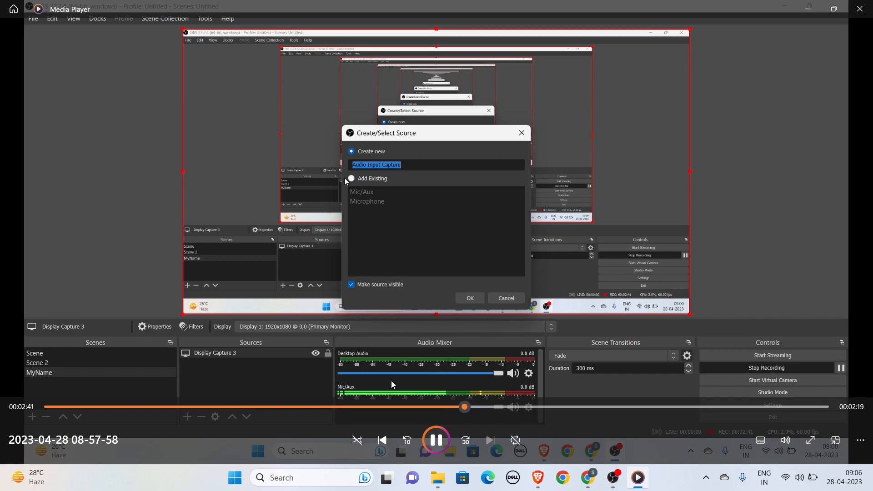
click(351, 178)
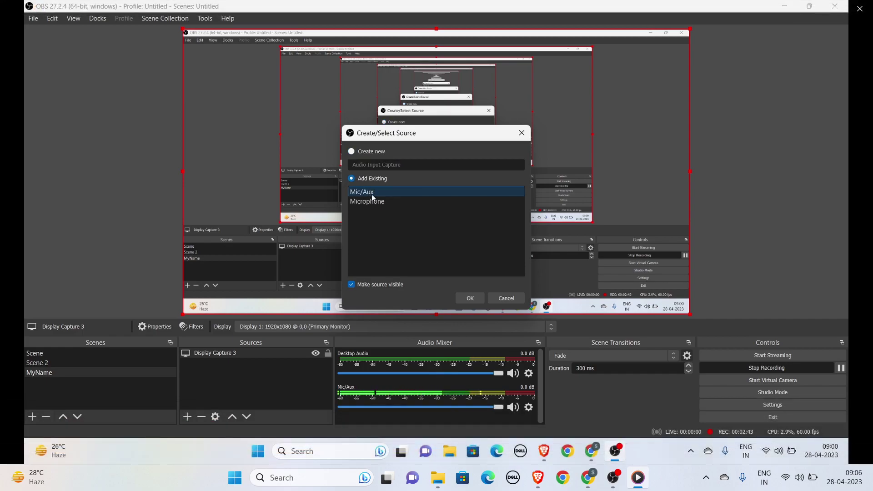
click(367, 201)
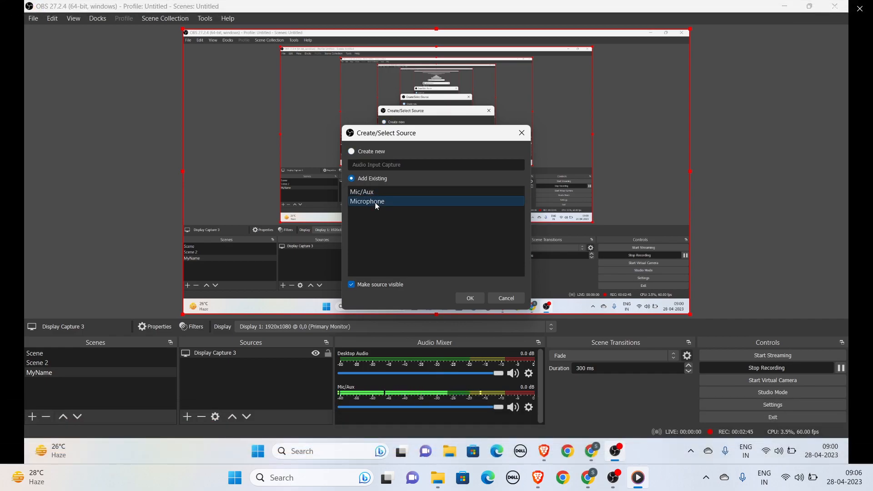
click(362, 191)
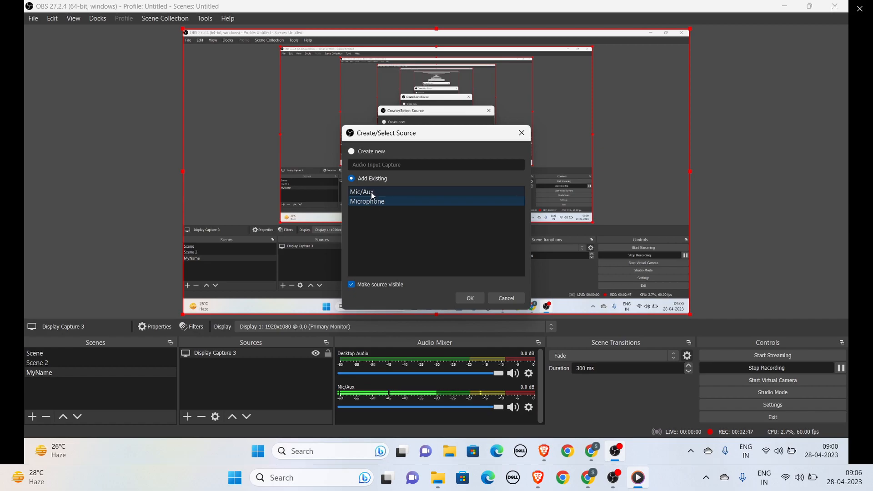
click(362, 191)
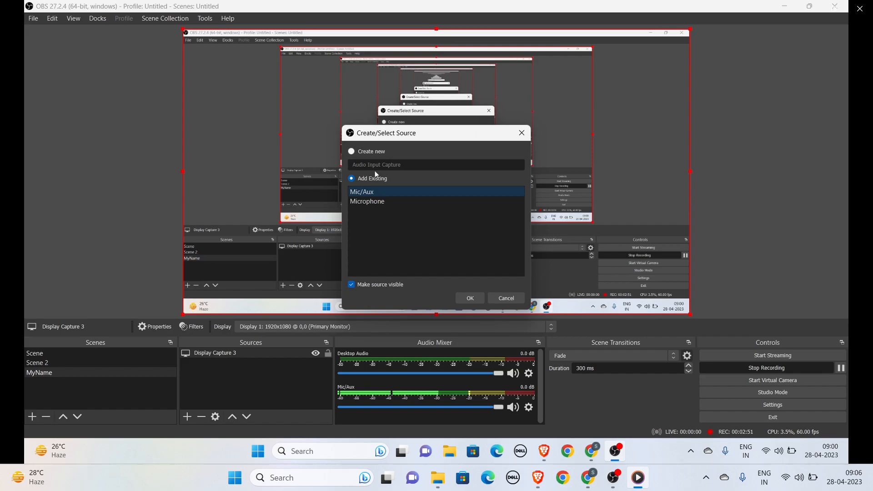
click(367, 201)
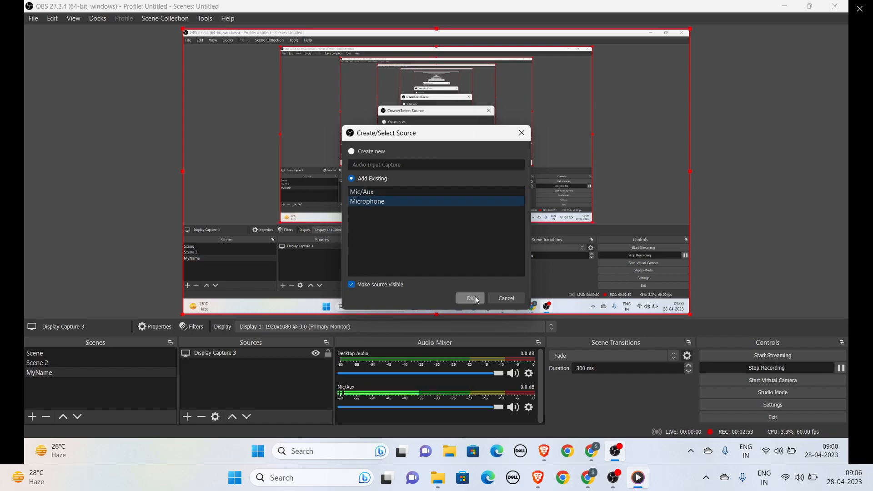
click(469, 297)
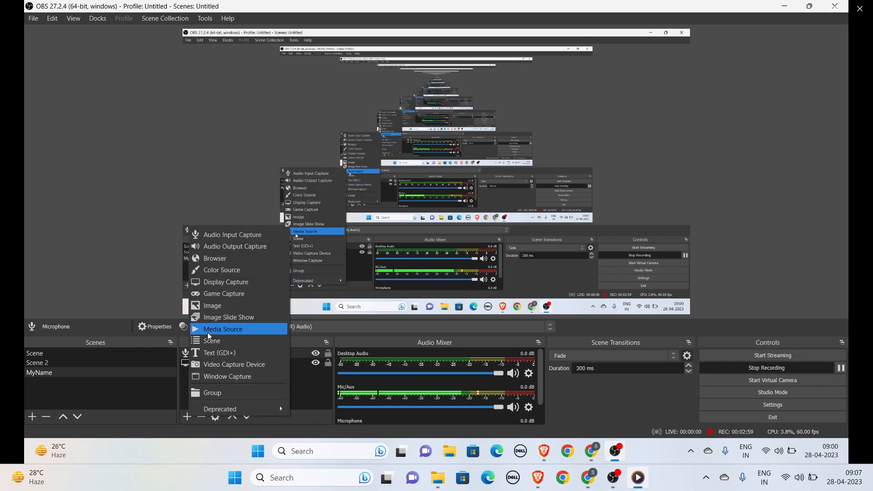
mouse_move(233, 367)
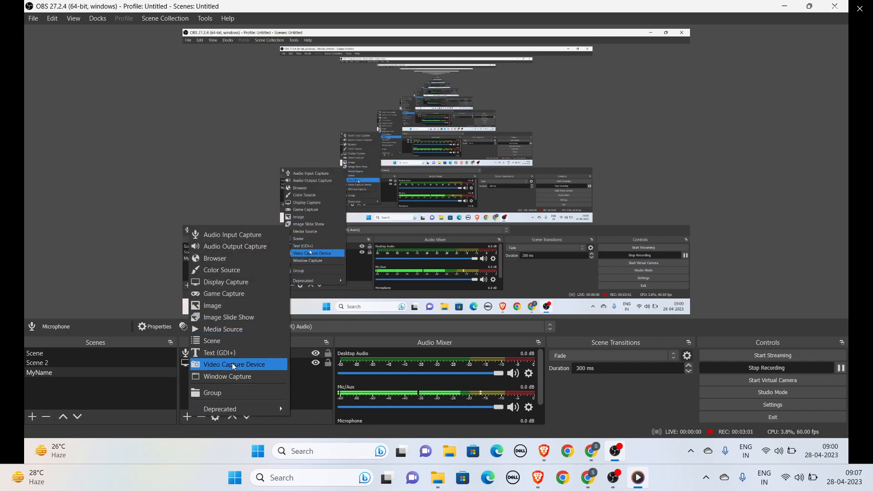
mouse_move(230, 269)
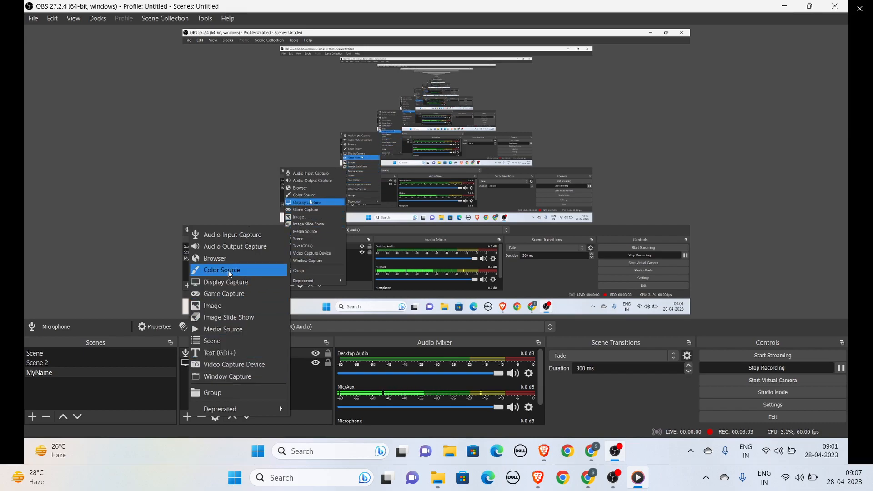
mouse_move(270, 258)
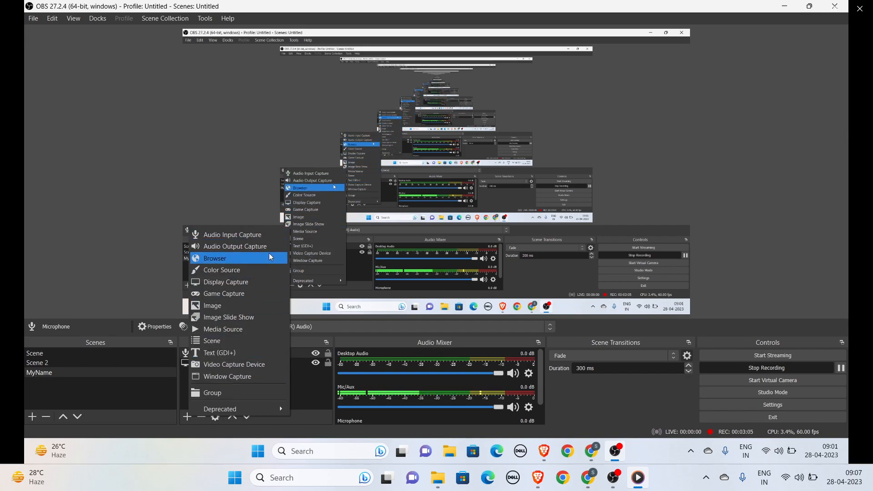